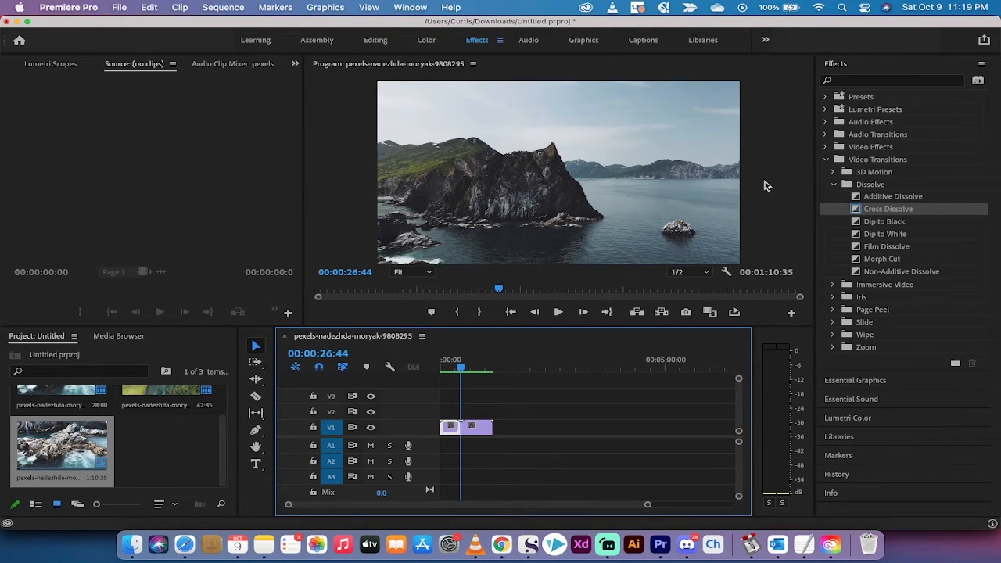
pyautogui.moveTo(734, 173)
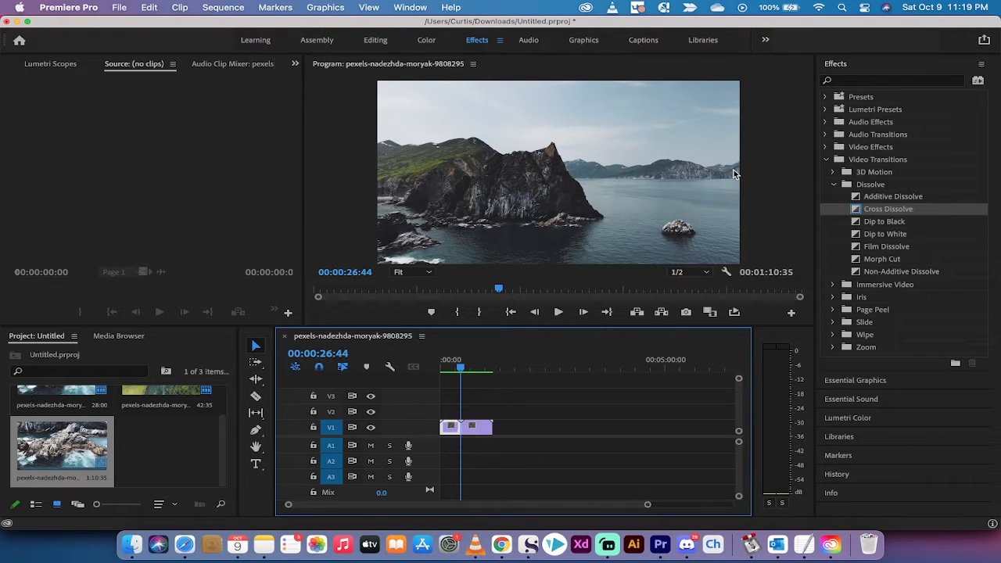
# Step: Place the playhead at the cut between the two clips and bring up the Premiere Pro menu
pyautogui.click(446, 370)
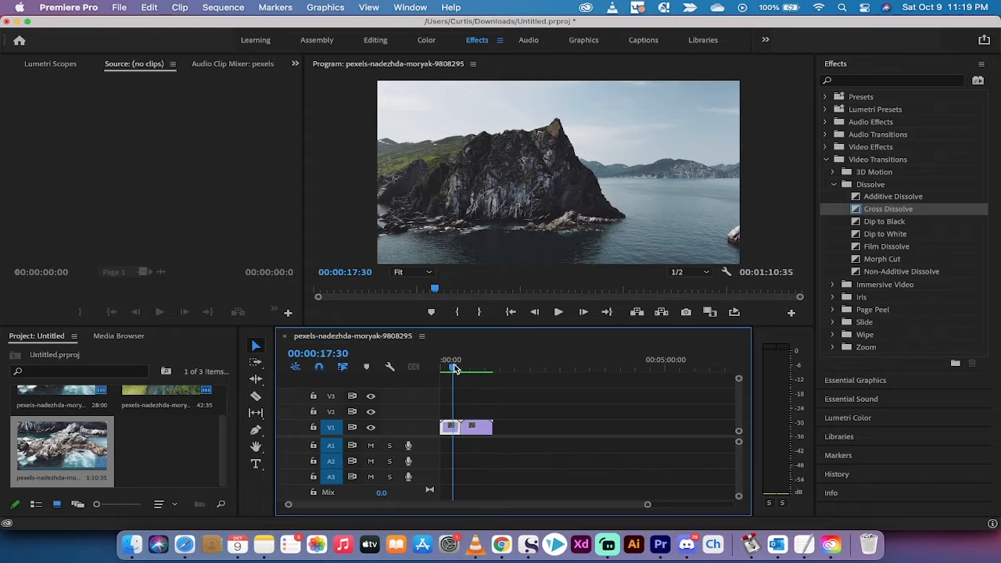
pyautogui.click(473, 368)
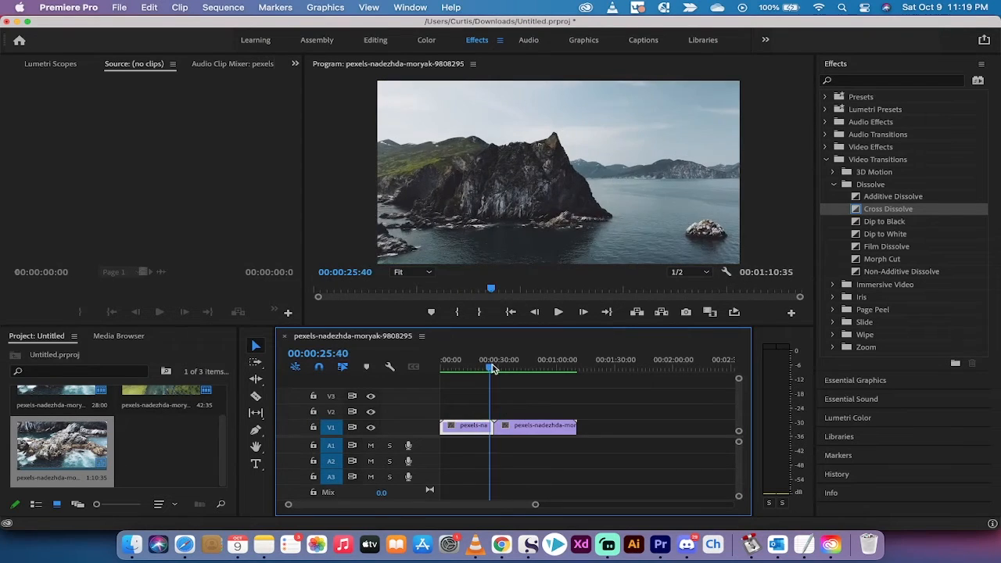
pyautogui.click(494, 367)
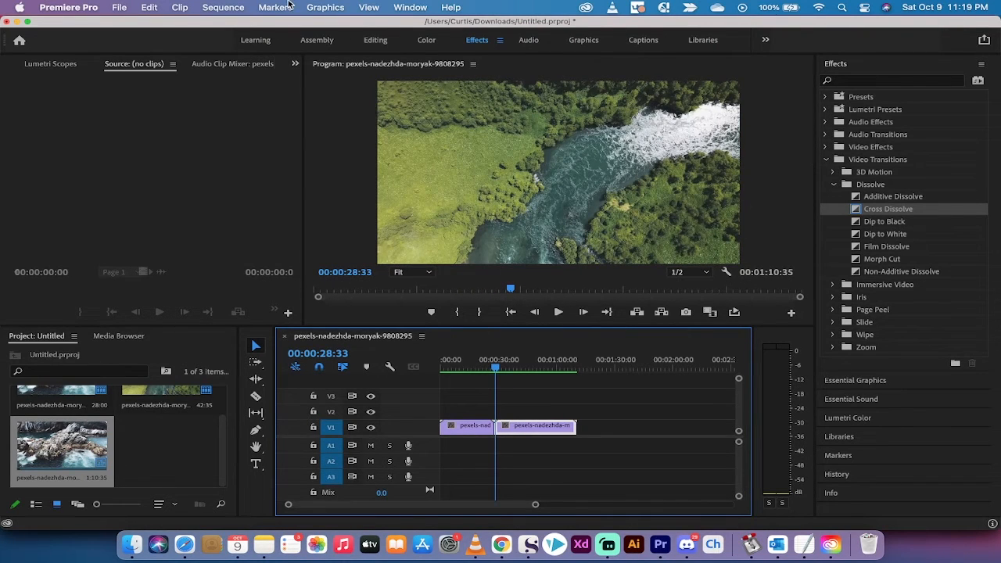
pyautogui.click(69, 7)
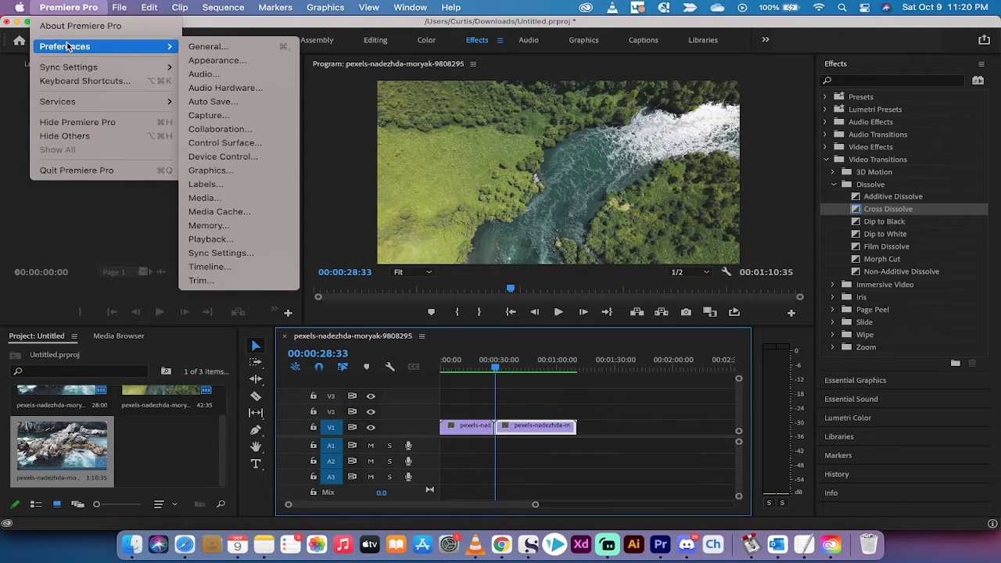
# Step: Show the Timeline preferences with 30-frame video and 1-second audio transition defaults
pyautogui.click(121, 7)
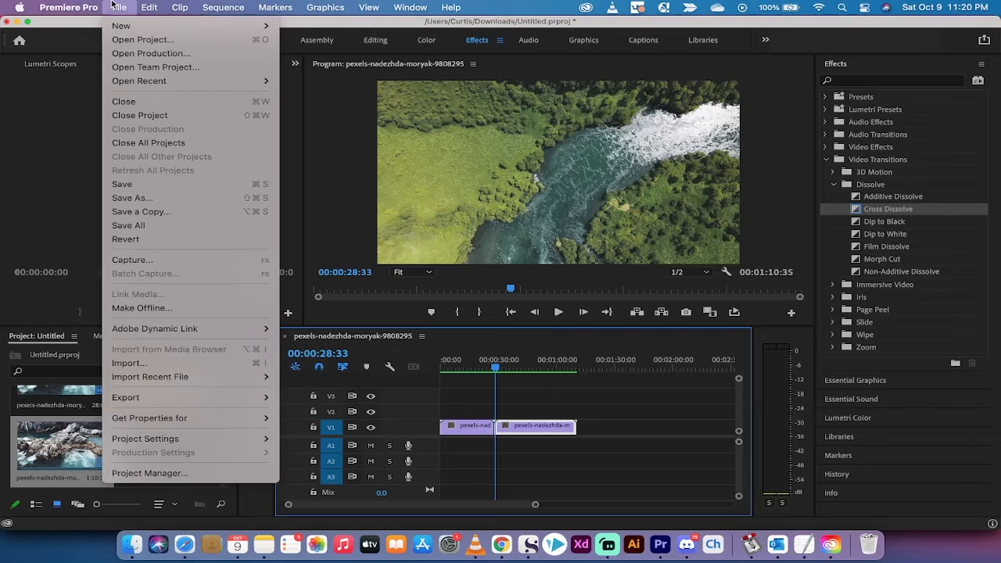
pyautogui.moveTo(131, 197)
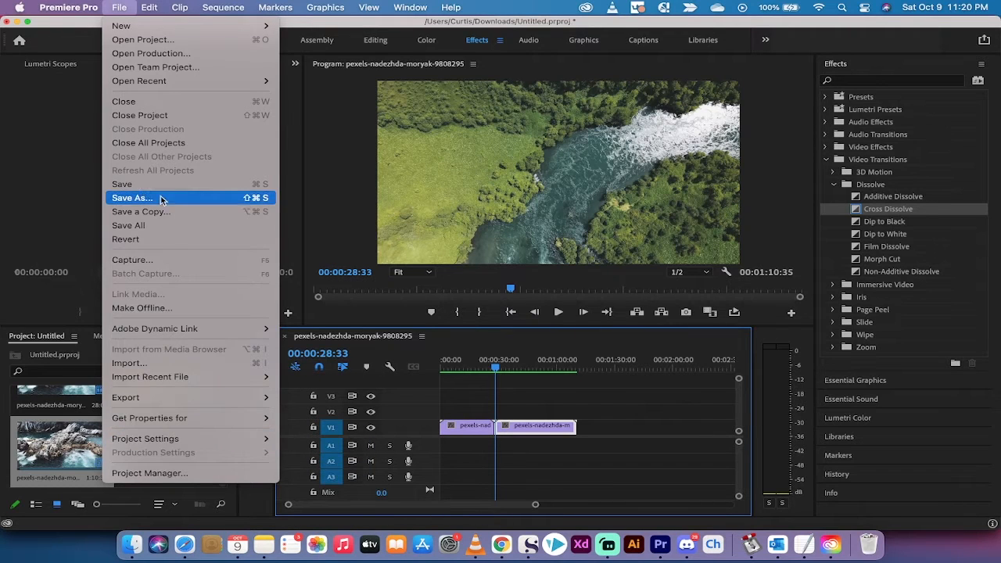
pyautogui.click(69, 7)
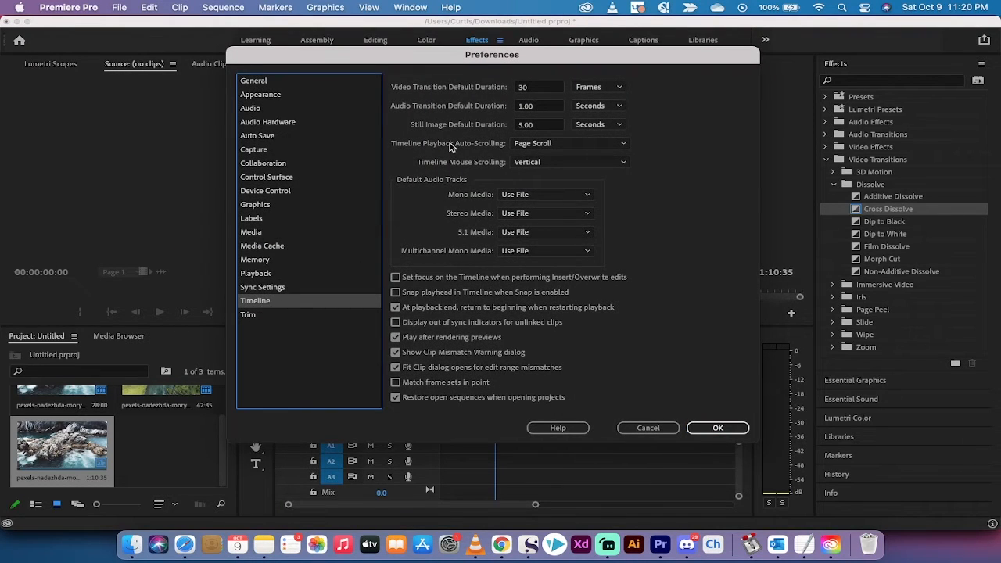
pyautogui.moveTo(475, 96)
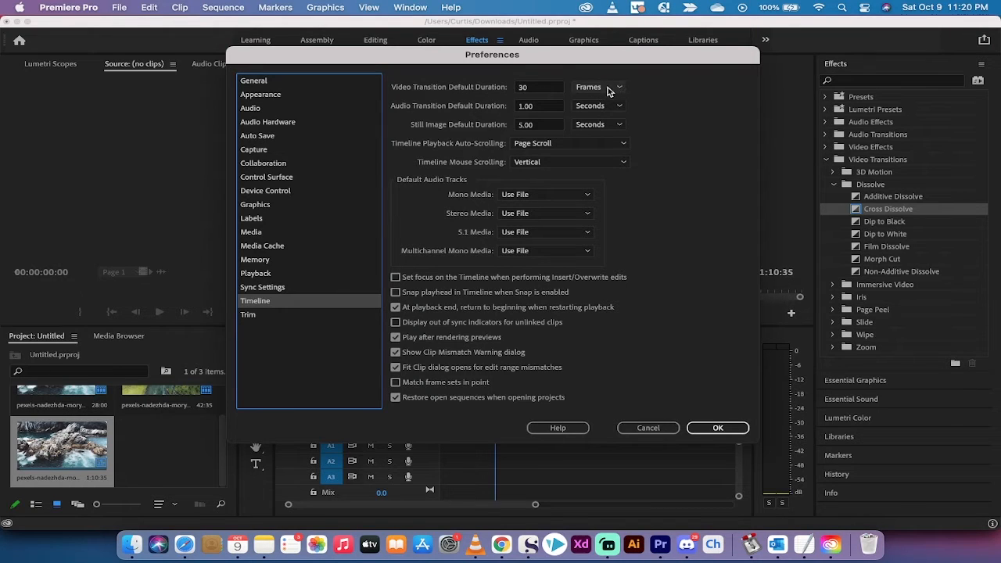
# Step: Set default transition durations to 50 frames for video and 3 seconds for audio
pyautogui.click(619, 87)
pyautogui.write('5')
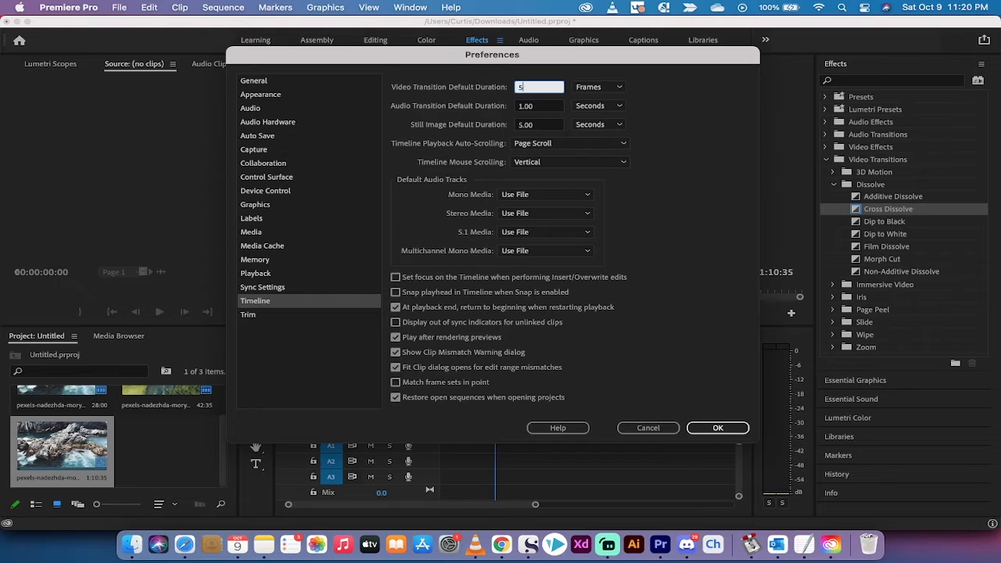
pyautogui.write('0')
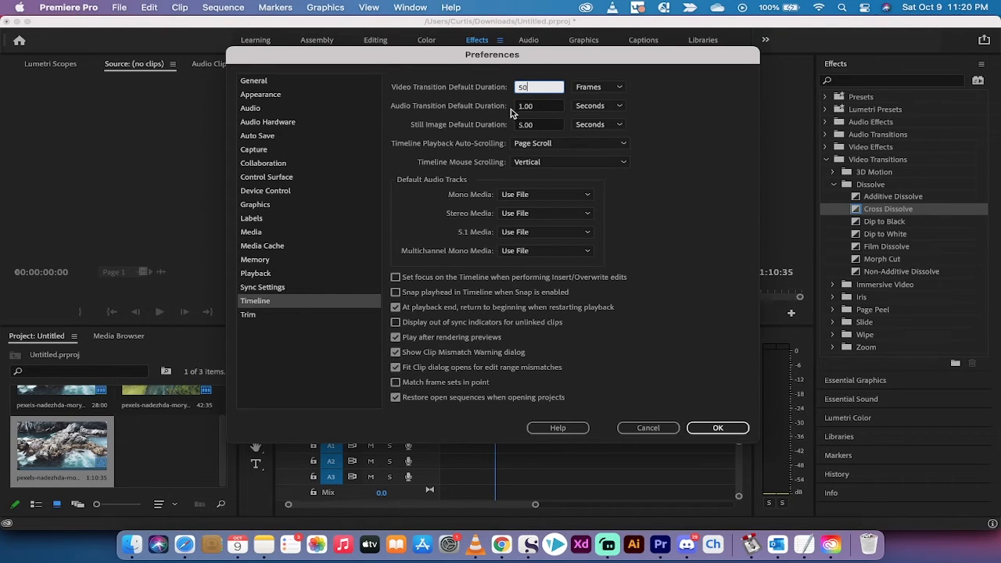
pyautogui.click(538, 105)
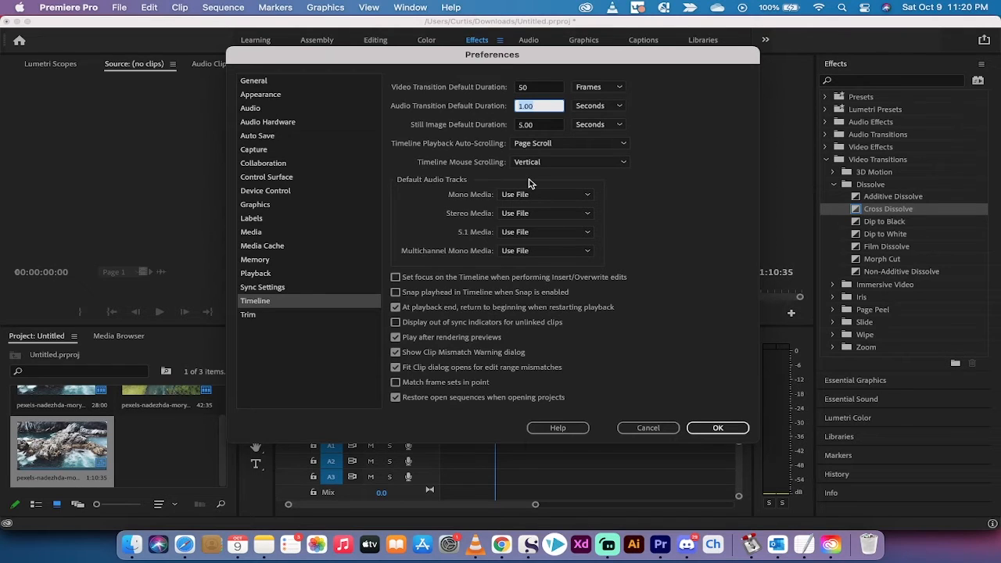
pyautogui.write('3')
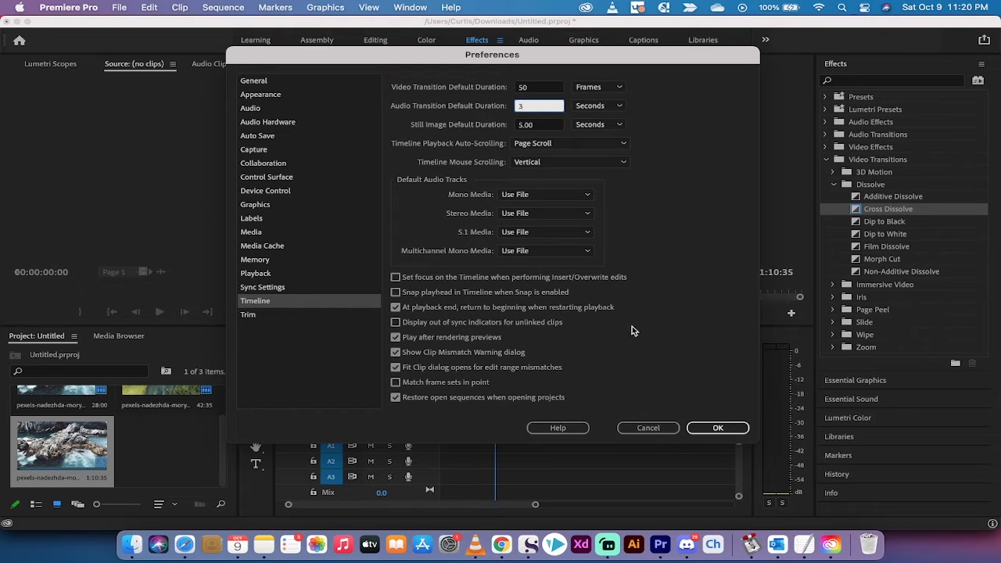
pyautogui.click(717, 428)
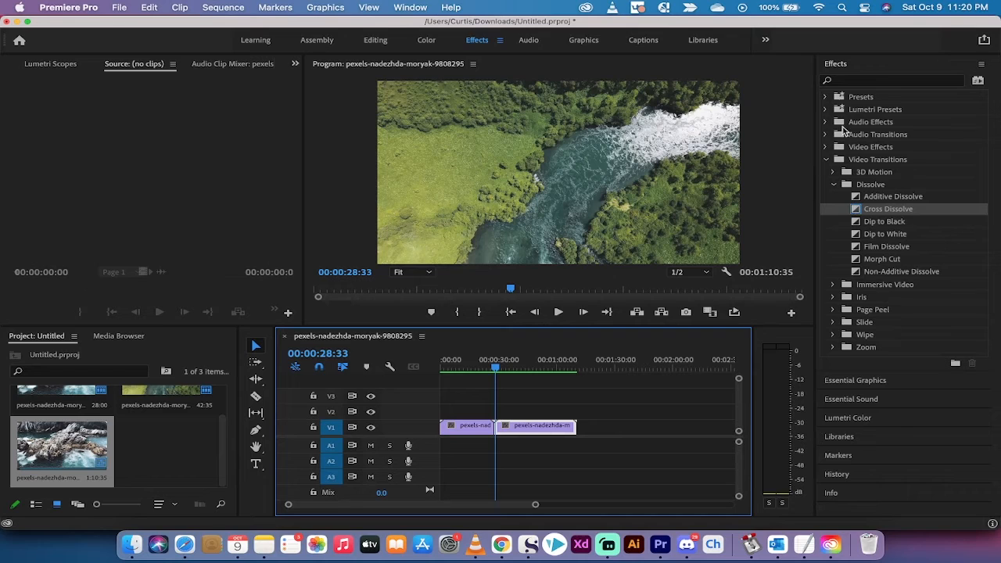
pyautogui.moveTo(773, 97)
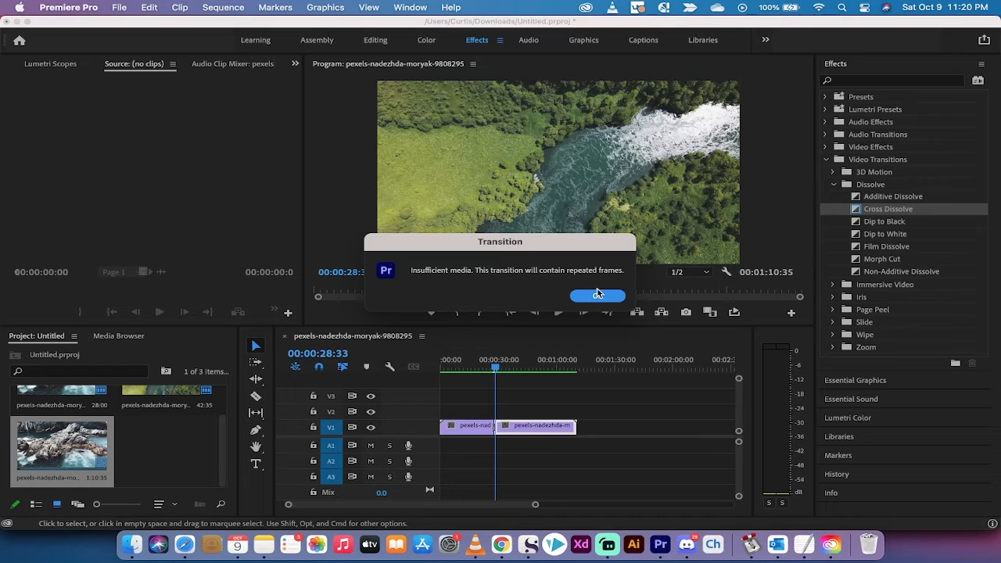
# Step: Dismiss the insufficient-media warning and select the new cross dissolve at the cut
pyautogui.click(596, 295)
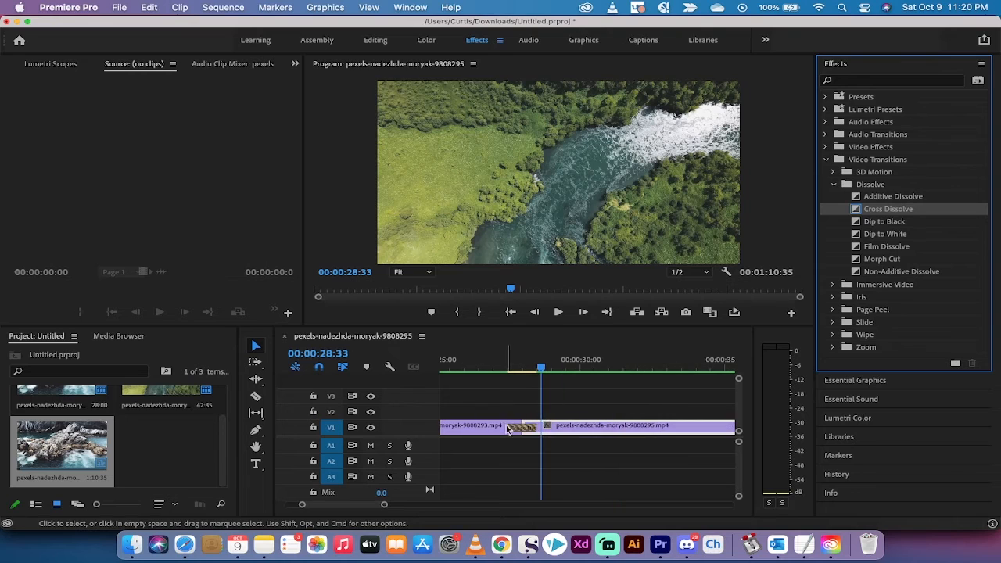
pyautogui.click(499, 359)
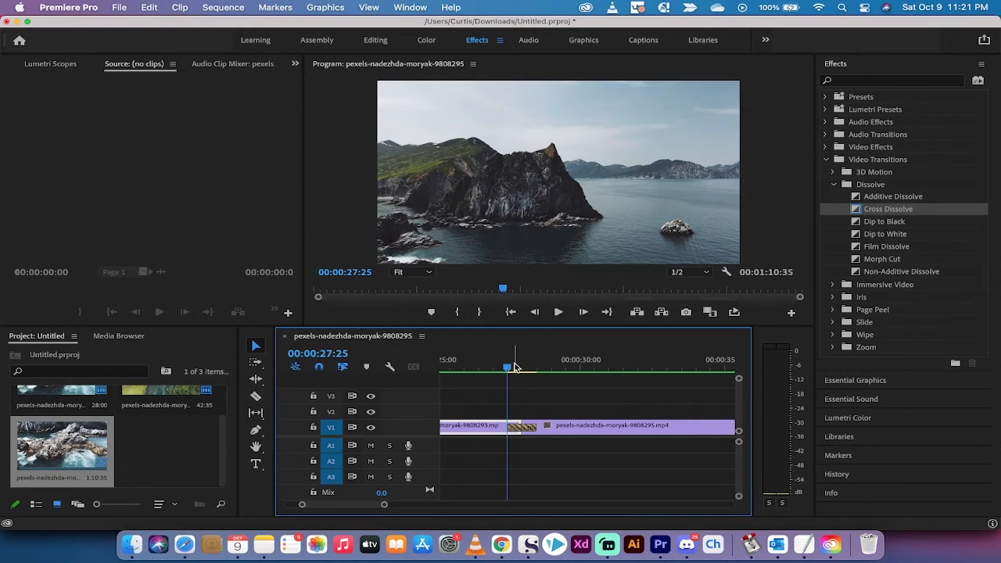
pyautogui.click(536, 367)
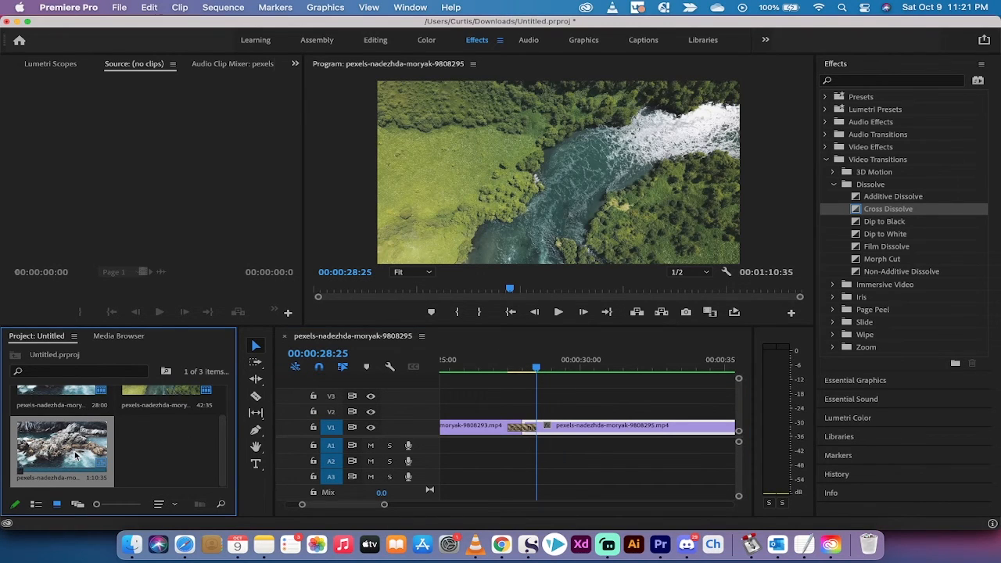
pyautogui.moveTo(82, 440)
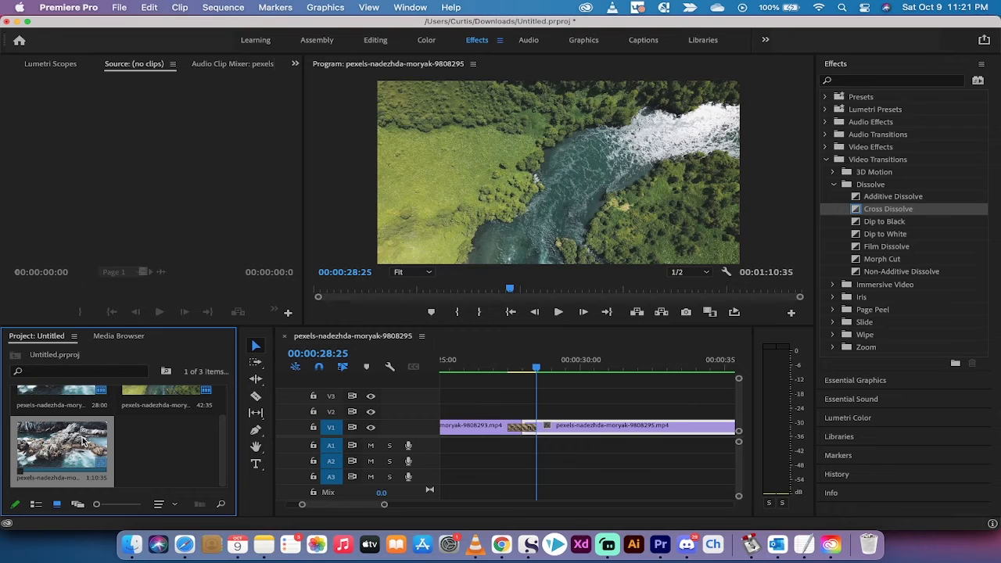
pyautogui.rightClick(82, 442)
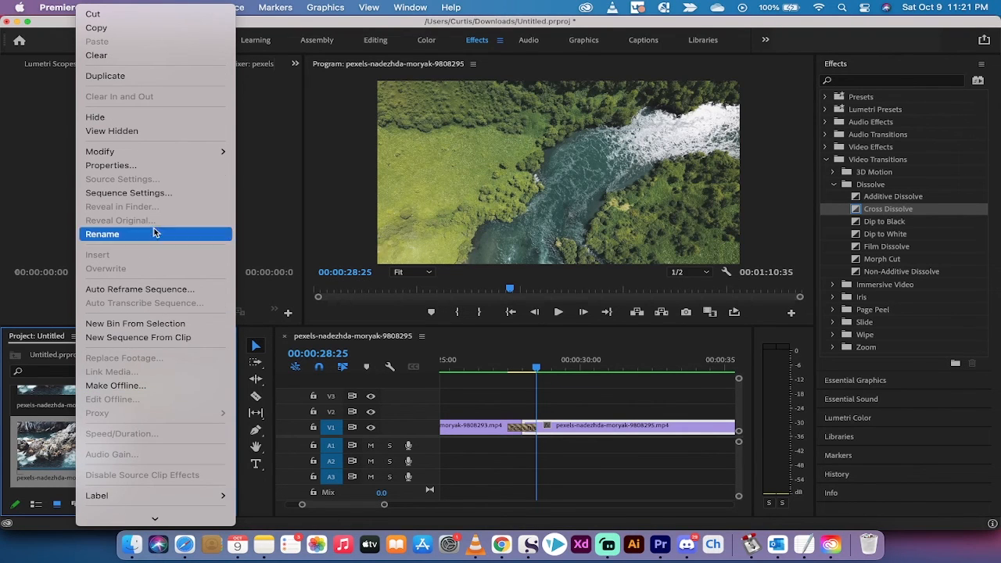
pyautogui.click(129, 193)
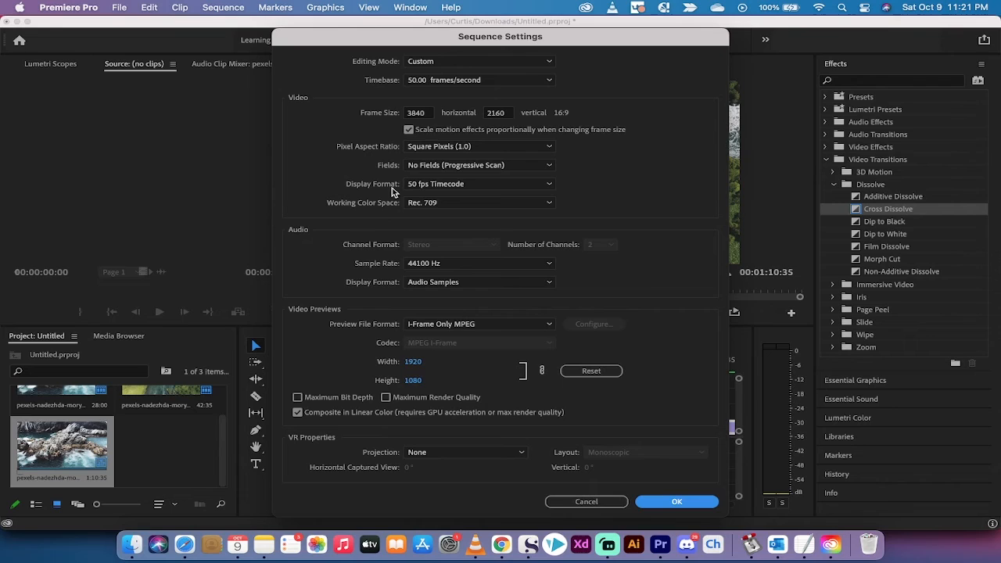
pyautogui.moveTo(434, 149)
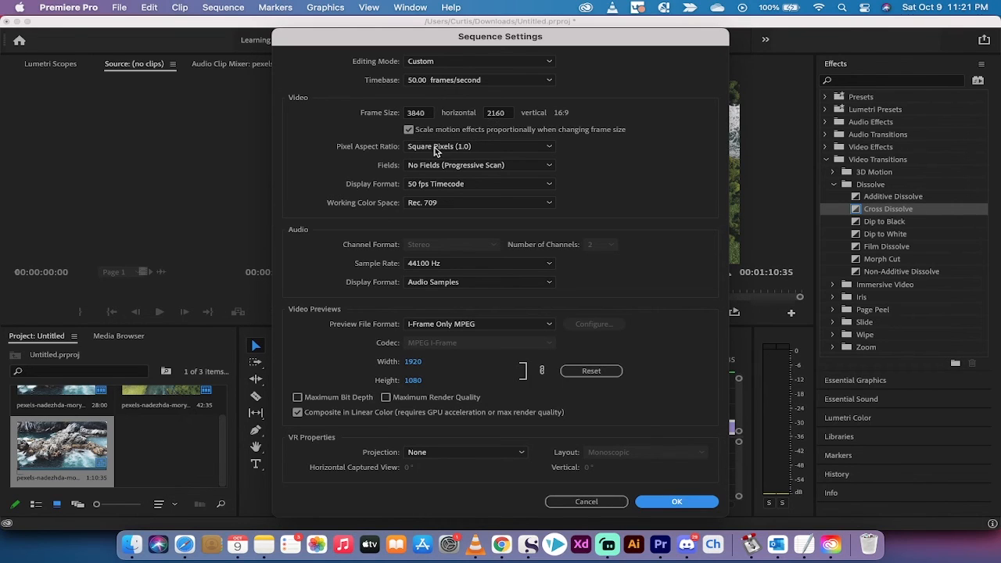
pyautogui.moveTo(461, 92)
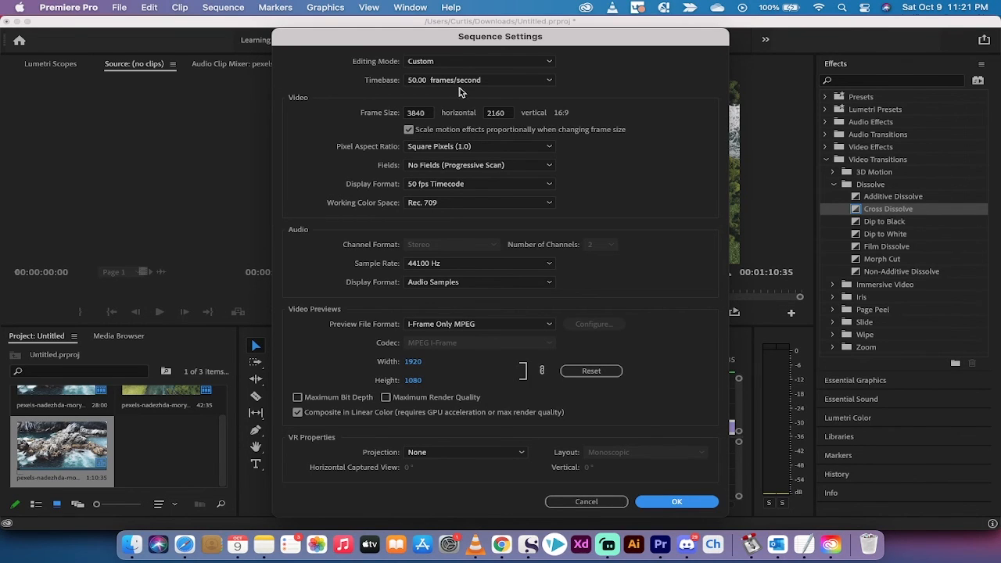
pyautogui.click(676, 501)
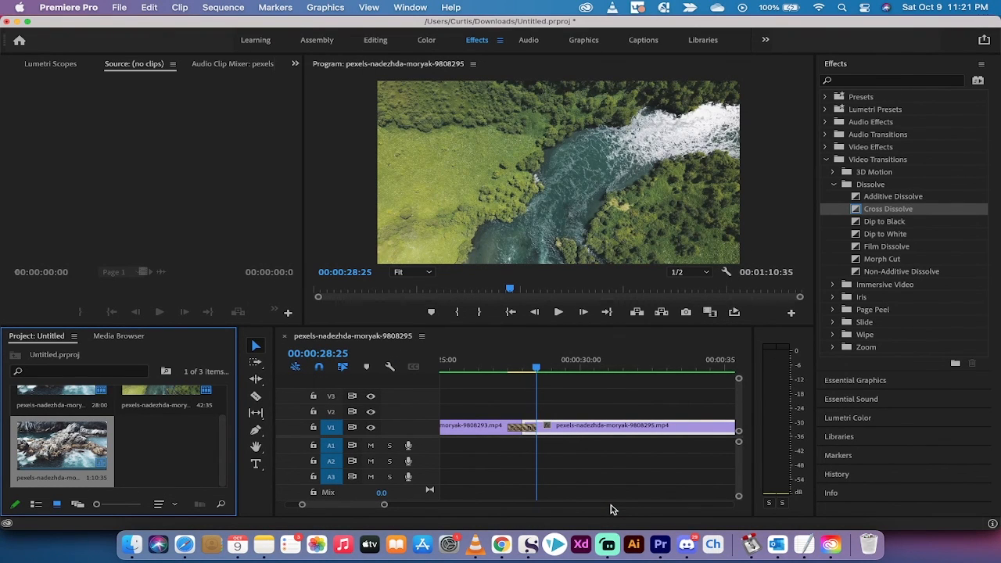
pyautogui.moveTo(686, 543)
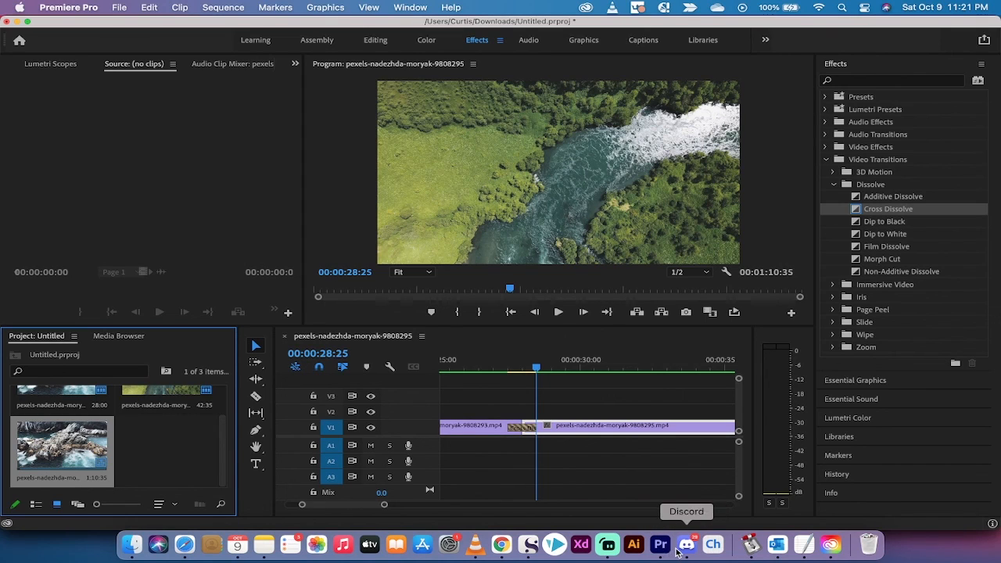